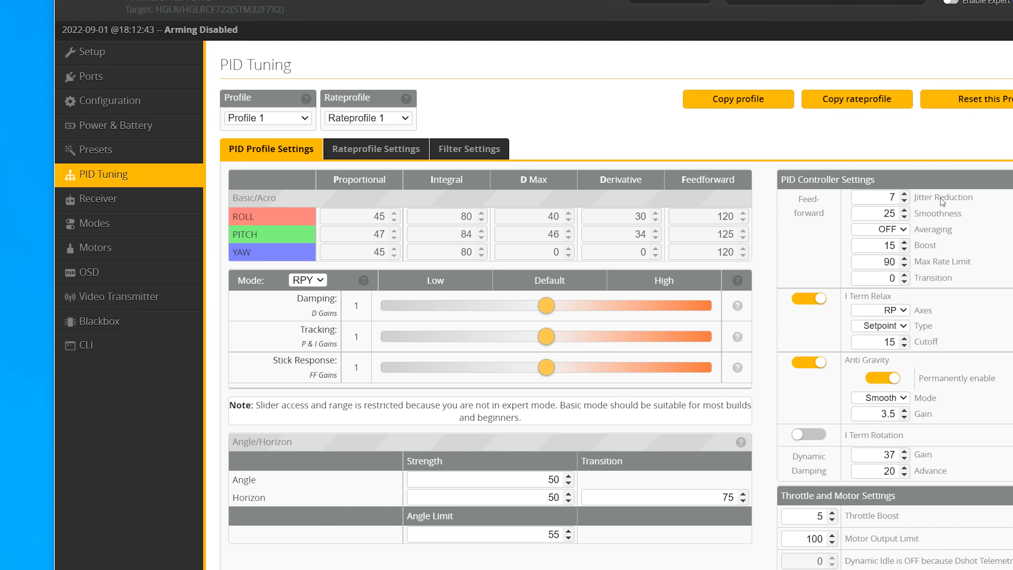
- Show the Rateprofile Settings with Actual rates: 70 center sensitivity, 670 max rate per axis
{"action": "left_click", "coordinate": [376, 149]}
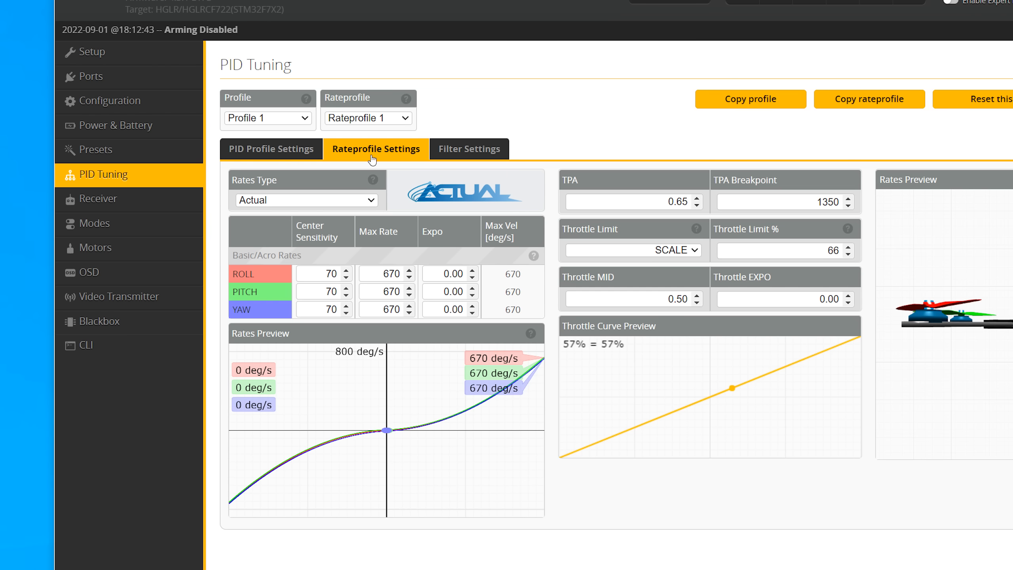
{"action": "mouse_move", "coordinate": [848, 231]}
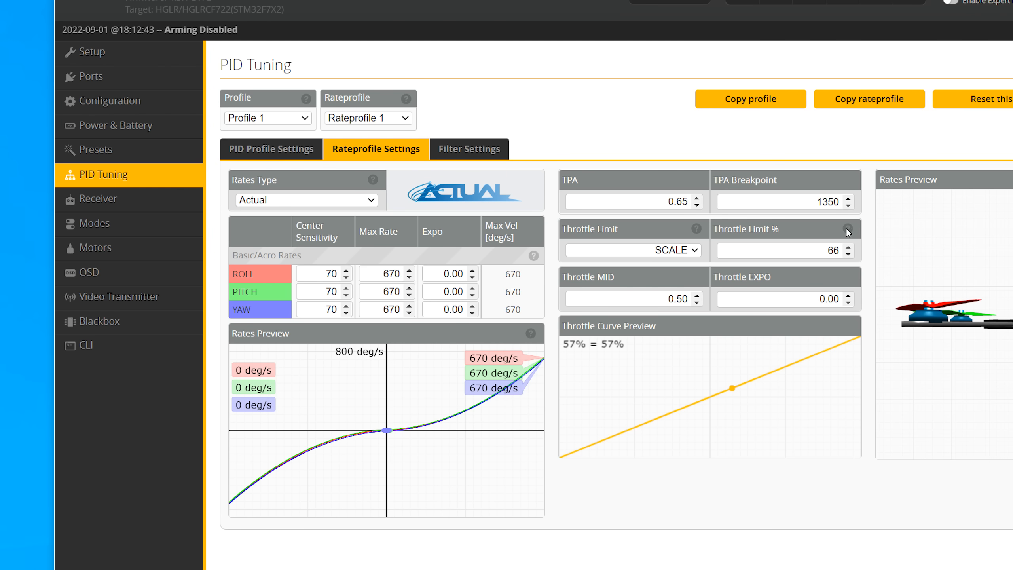